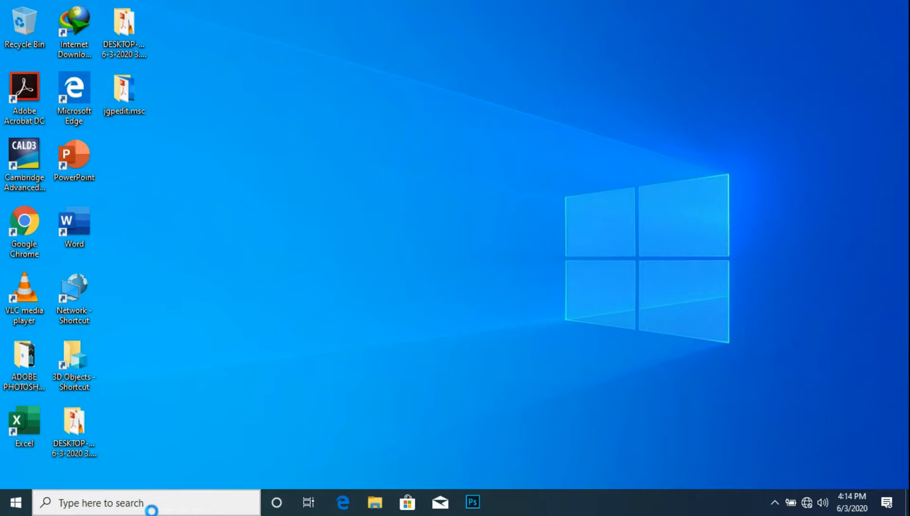
Search 'wind' and open Windows Update settings from the Best match results.
text(w)
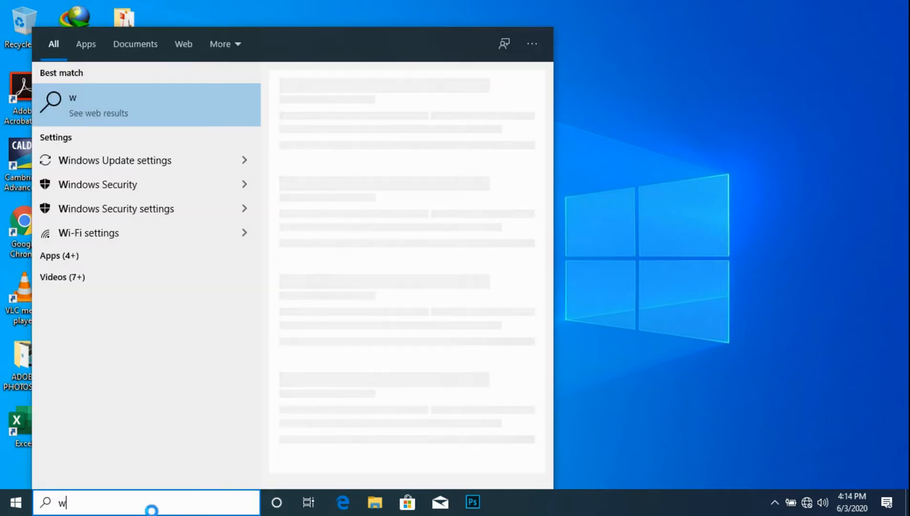
text(ind)
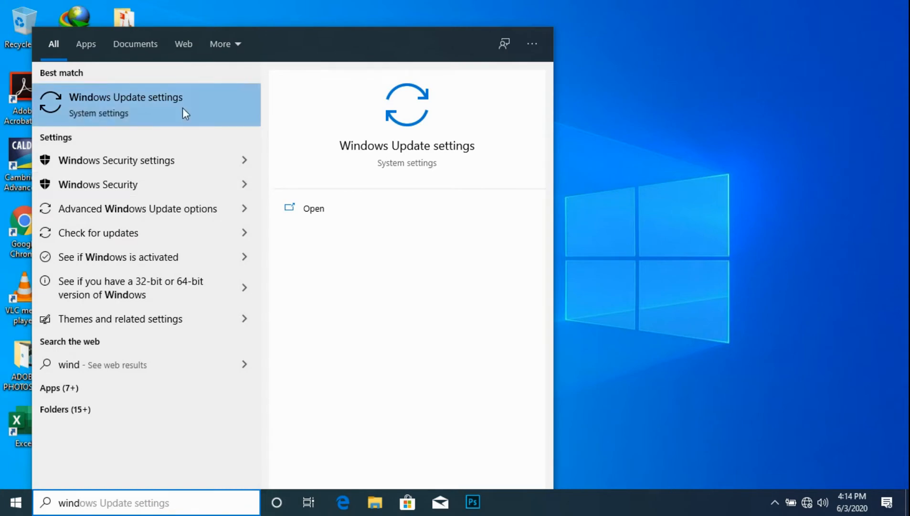
click(126, 105)
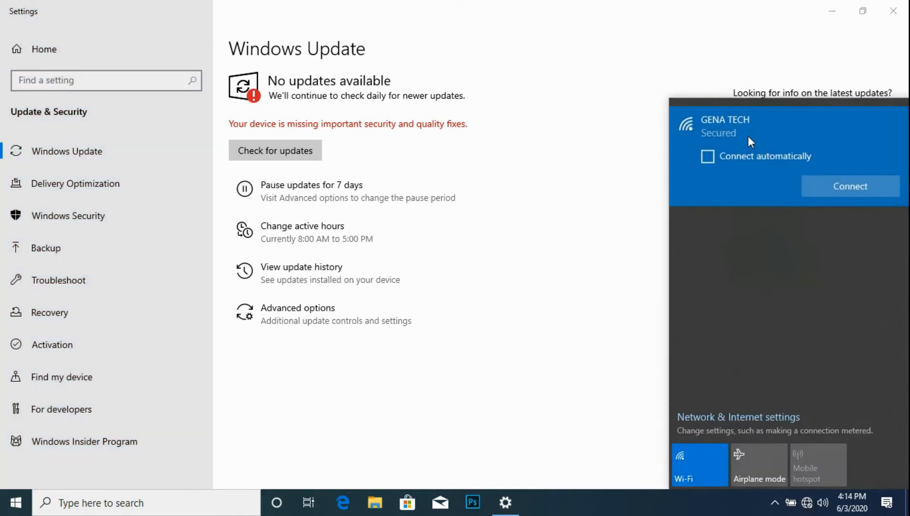
Connect to the secured Wi-Fi network, then dismiss the network flyout.
click(850, 186)
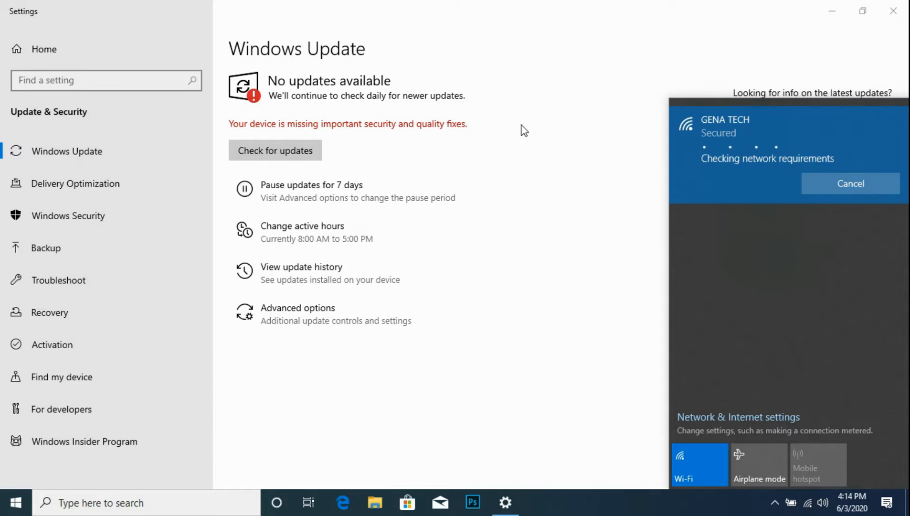
click(275, 150)
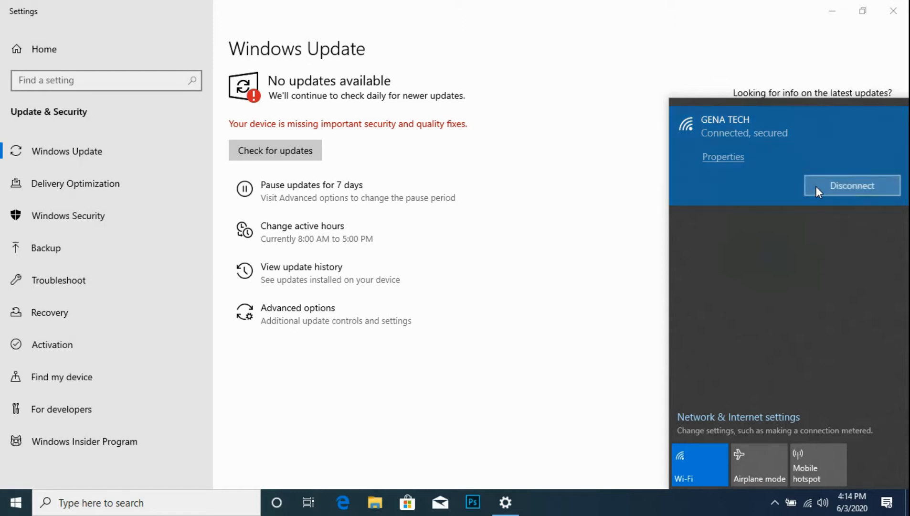
click(851, 185)
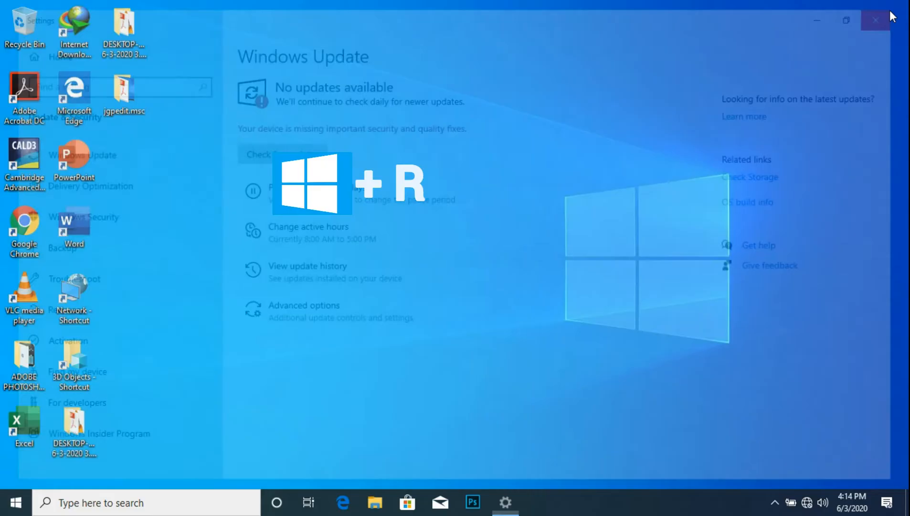
Close Windows Update settings and run 'msconfig' from the Run dialog.
click(876, 19)
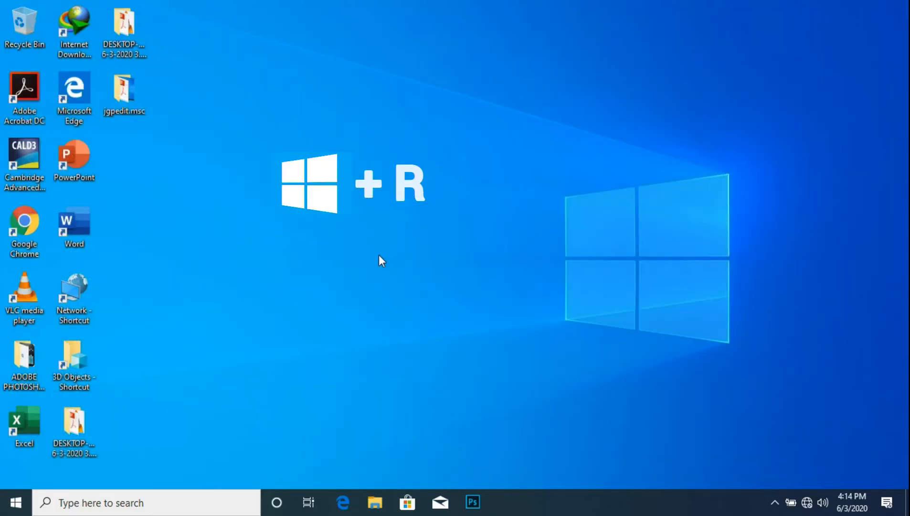
key(Win+r)
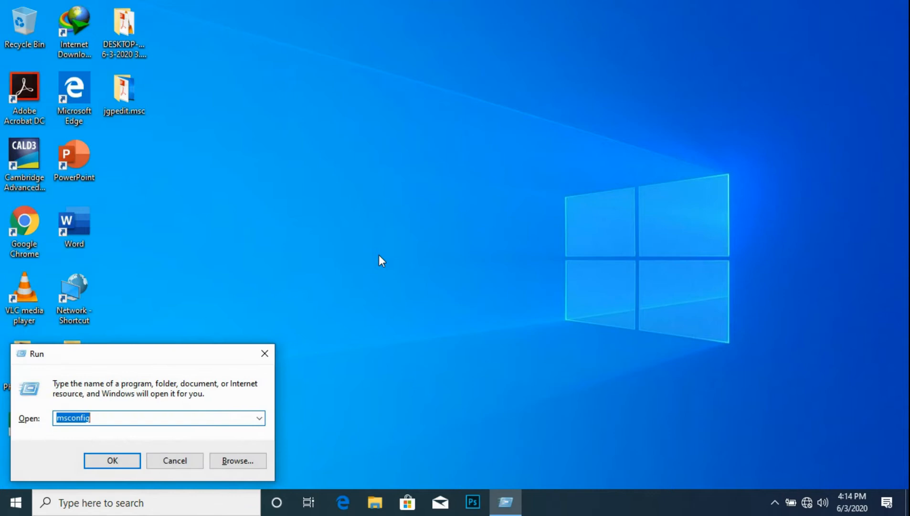
text(ms)
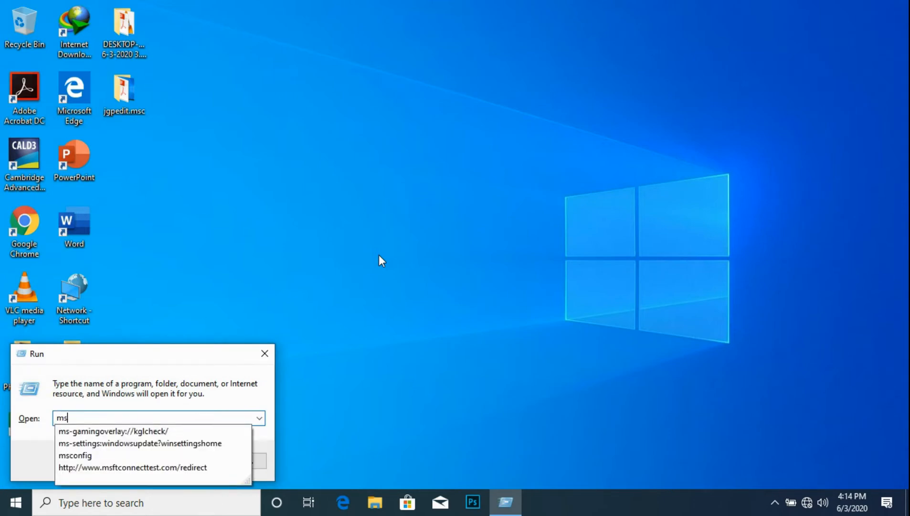
text(co)
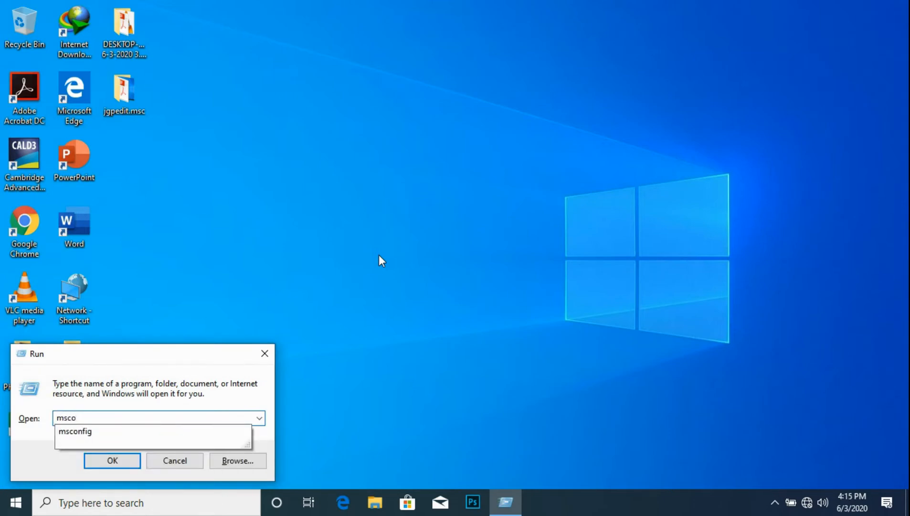
text(nfi)
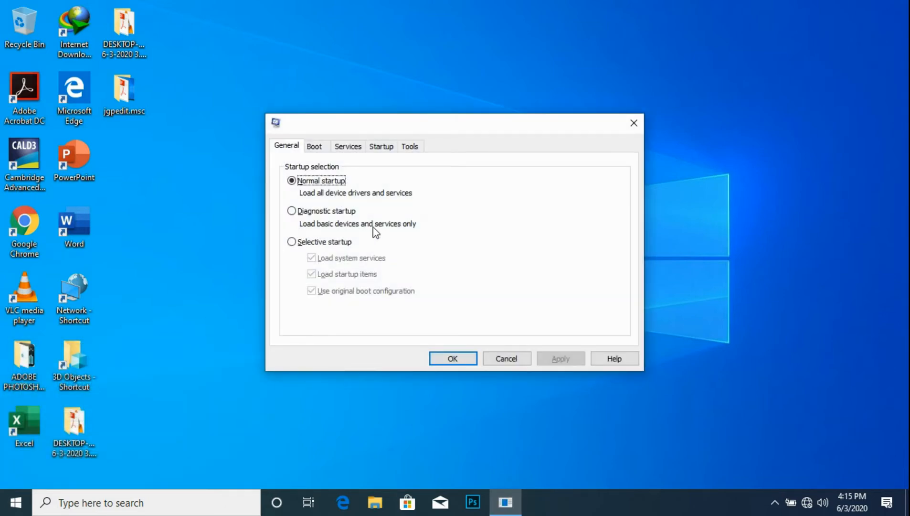
mouse_move(360, 159)
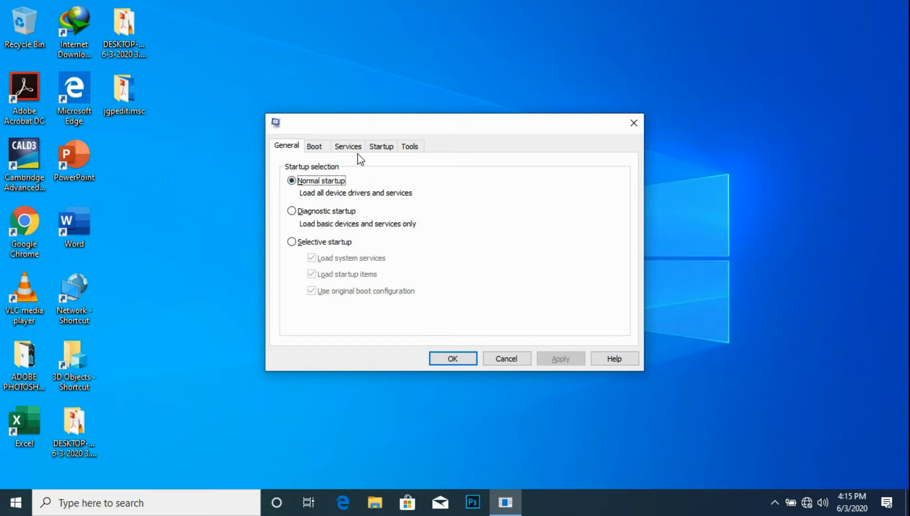
Untick Windows Update in the Services tab's list of services.
click(348, 146)
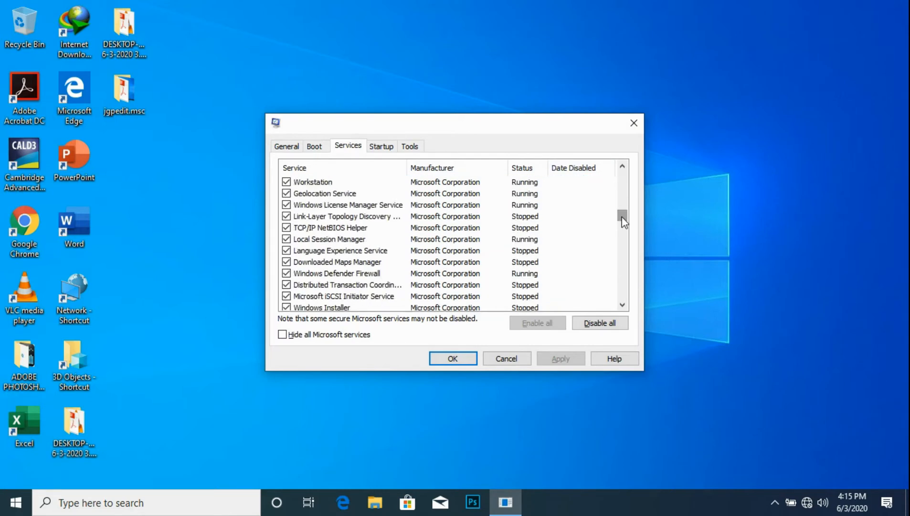
scroll(down, 3)
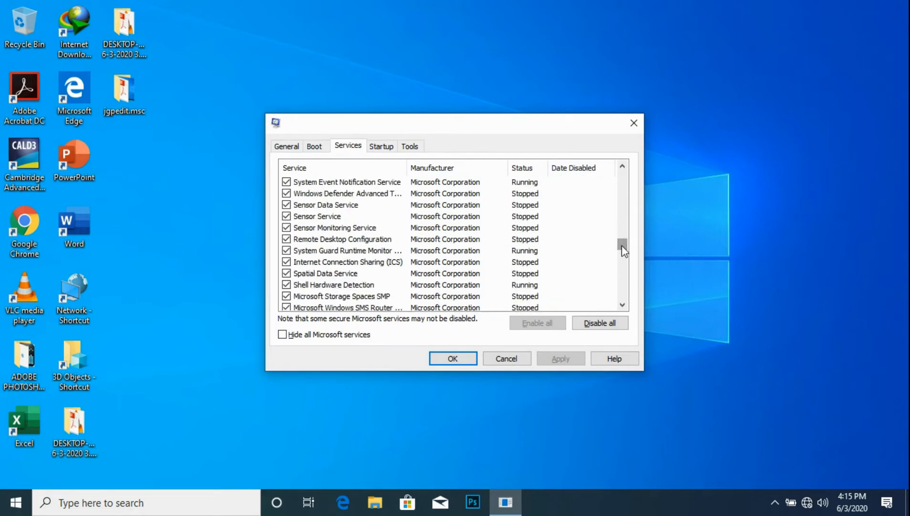
scroll(down, 3)
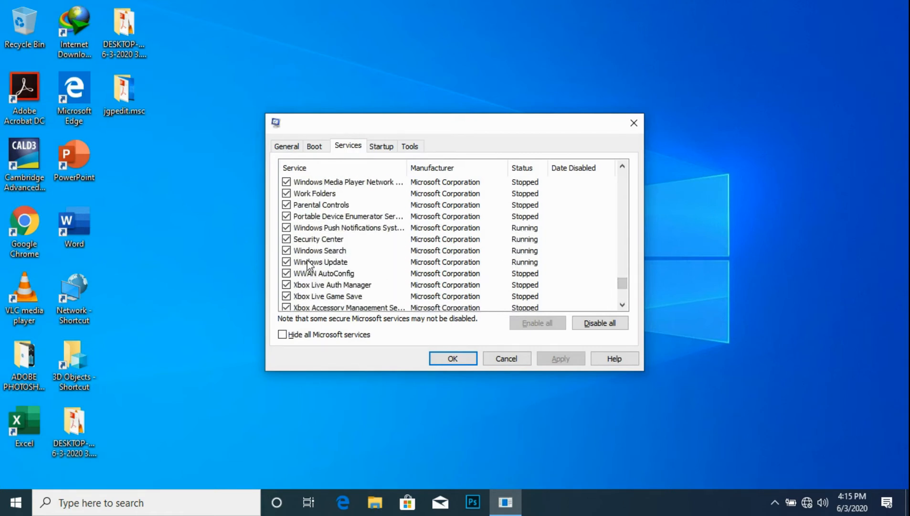
click(286, 262)
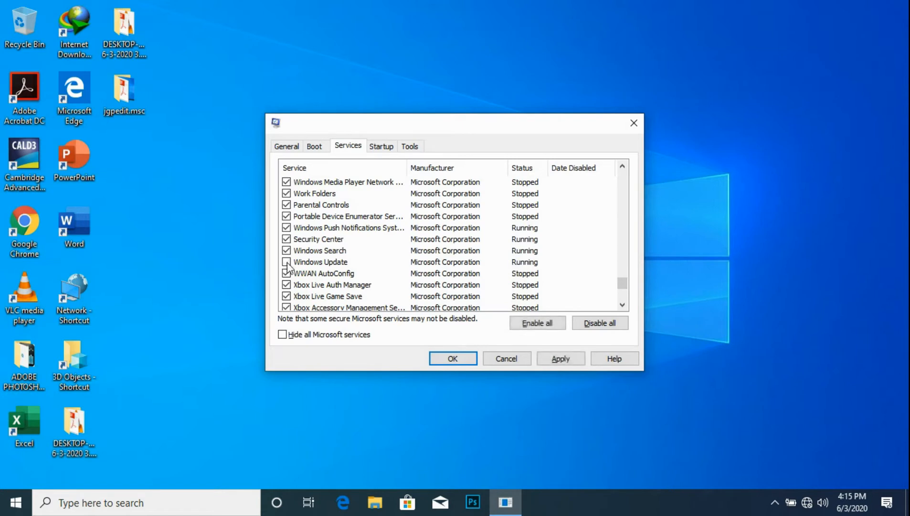
click(286, 262)
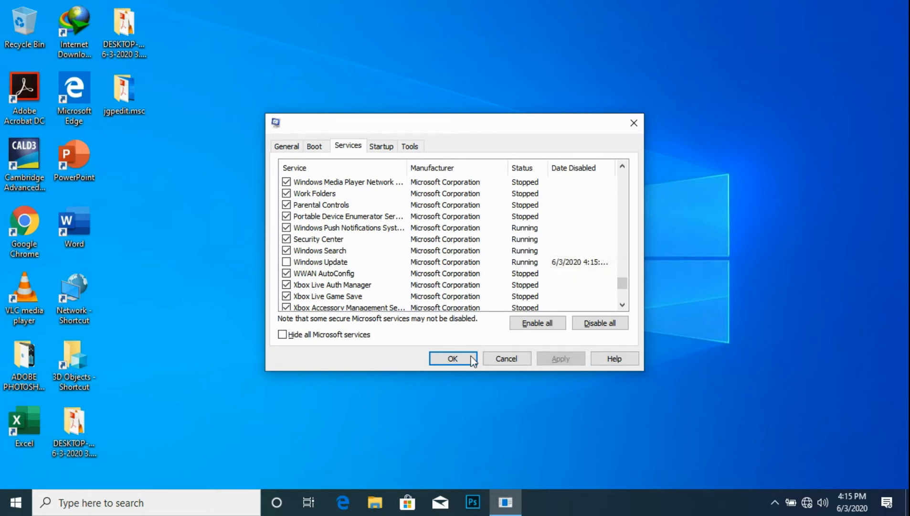
Confirm the service change with OK and dismiss the restart prompt.
click(453, 358)
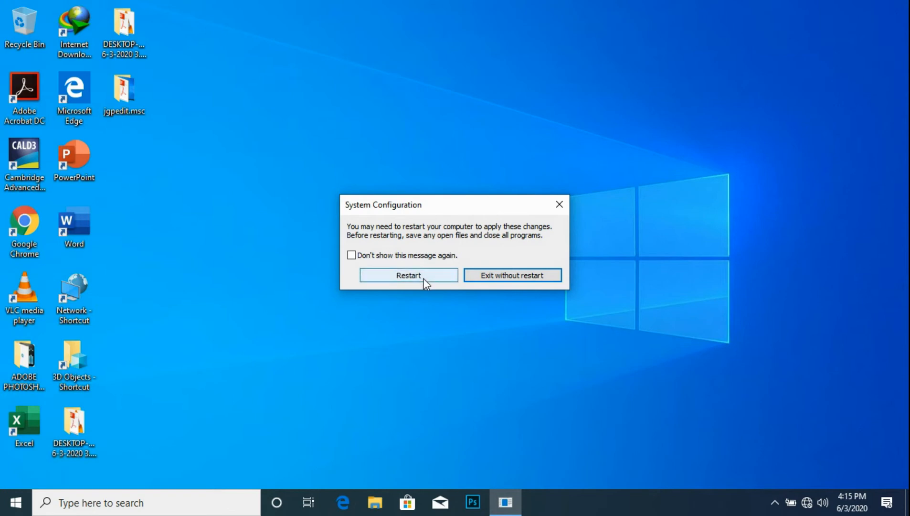
click(408, 274)
text(msconfig)
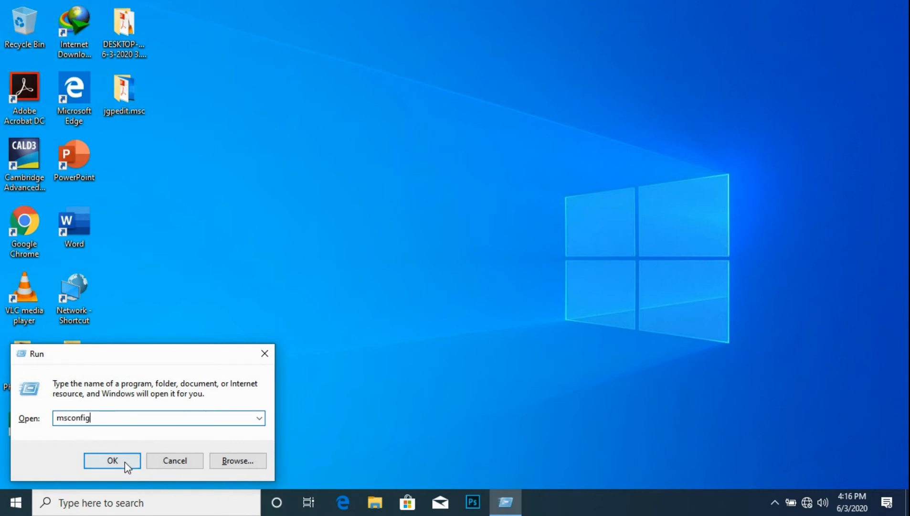
Reopen msconfig's Services list, verify Windows Update is unticked, and close it.
click(112, 459)
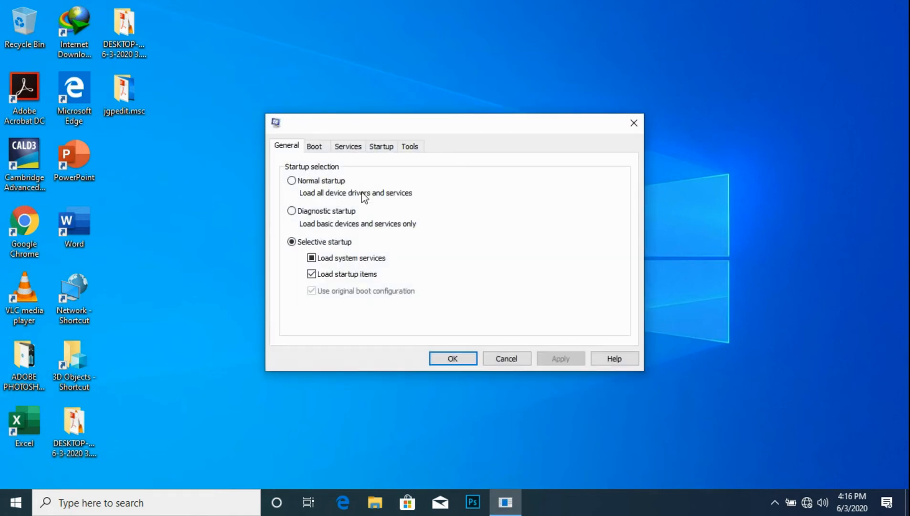
click(347, 146)
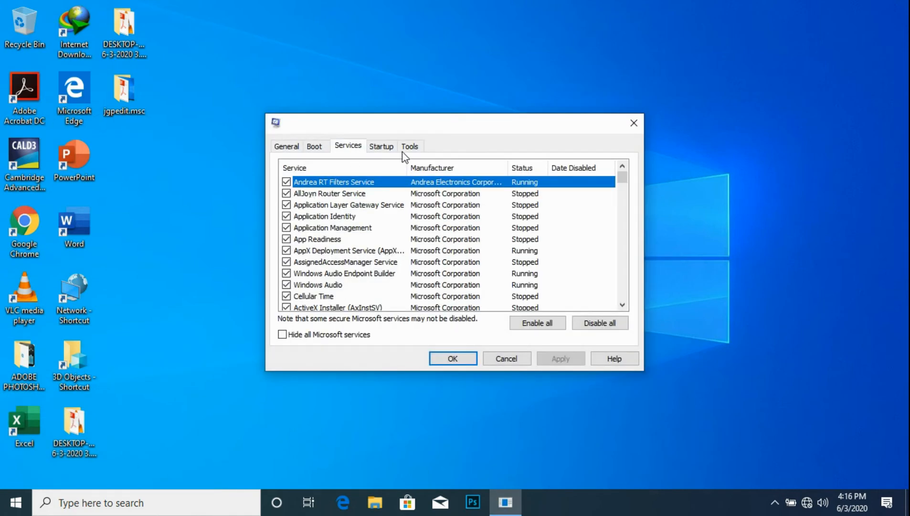
scroll(down, 3)
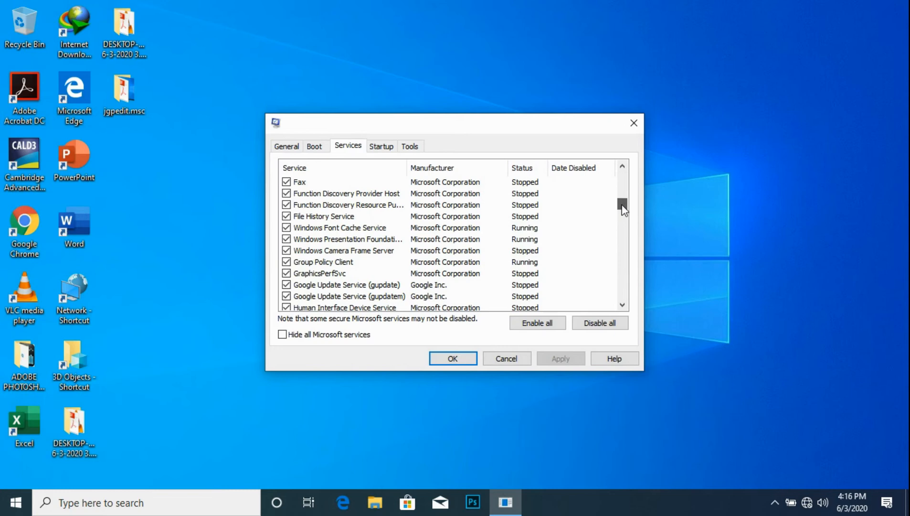
scroll(down, 3)
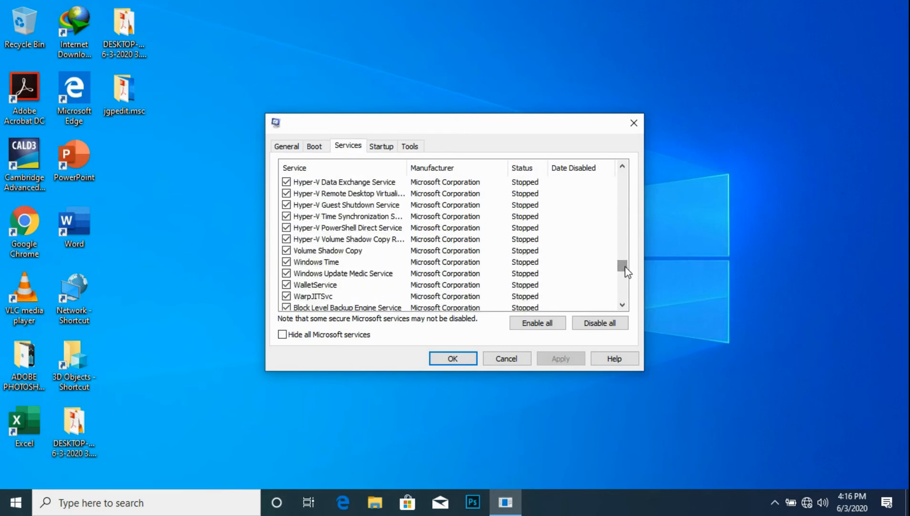
scroll(down, 3)
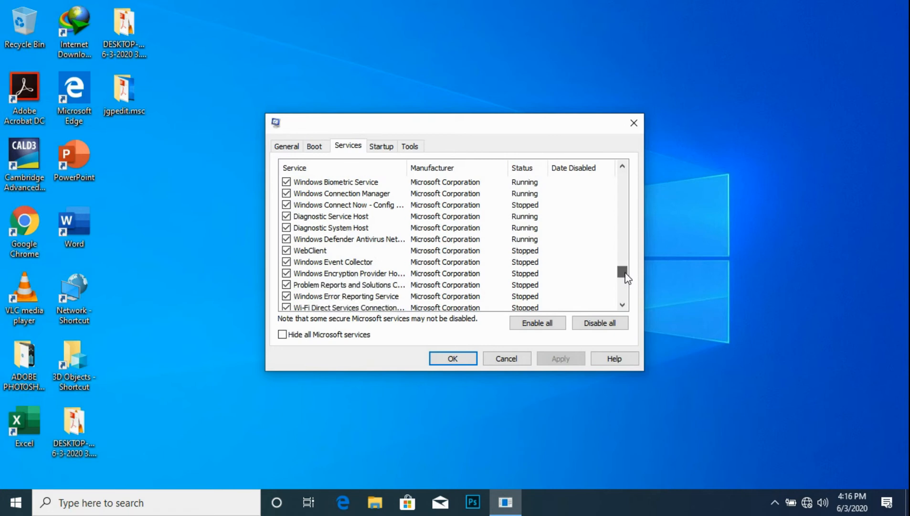
scroll(down, 3)
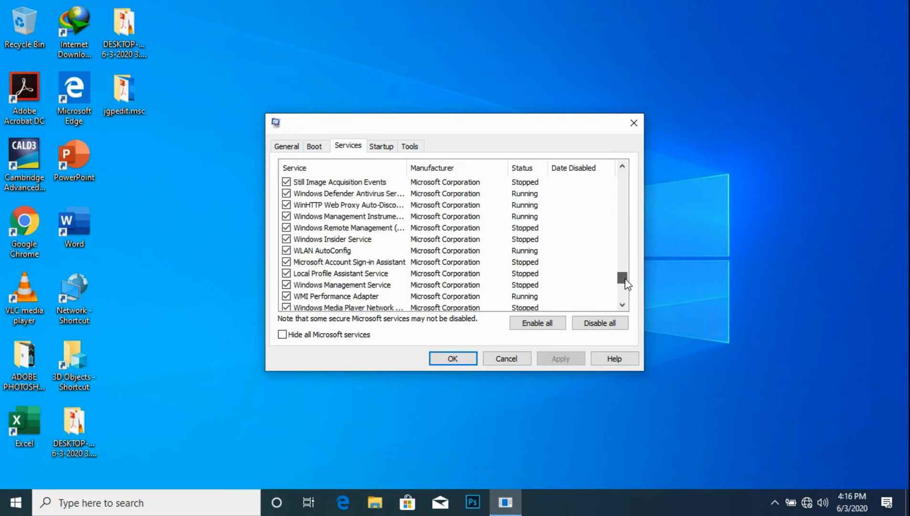
scroll(down, 3)
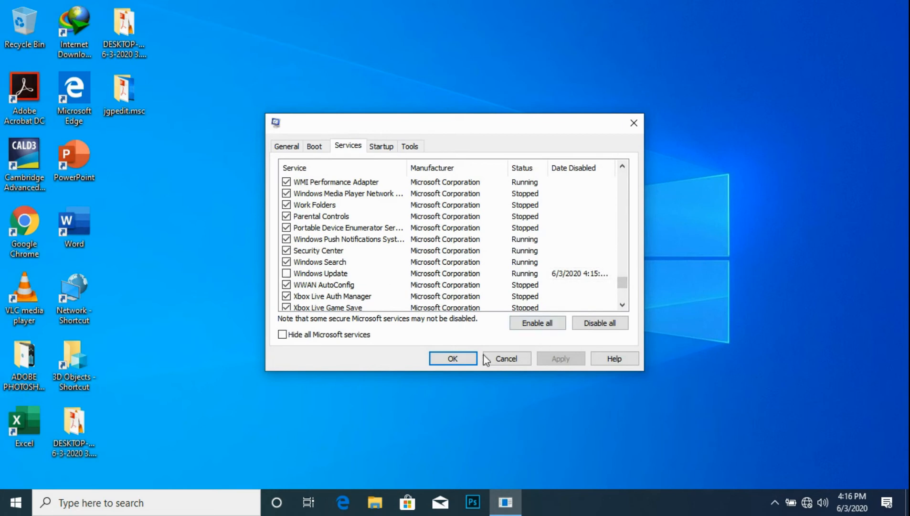
click(453, 358)
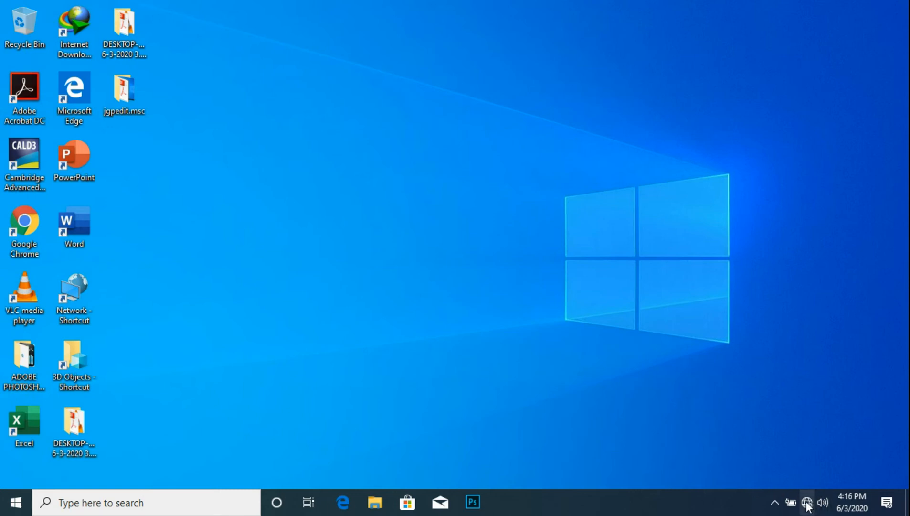
Reconnect to the wireless network, then close the network list and Windows Settings.
click(806, 502)
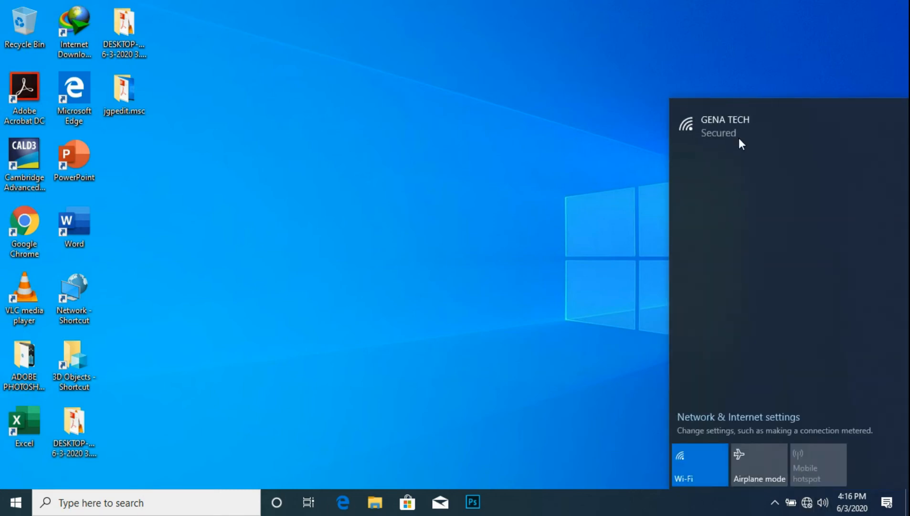
click(725, 125)
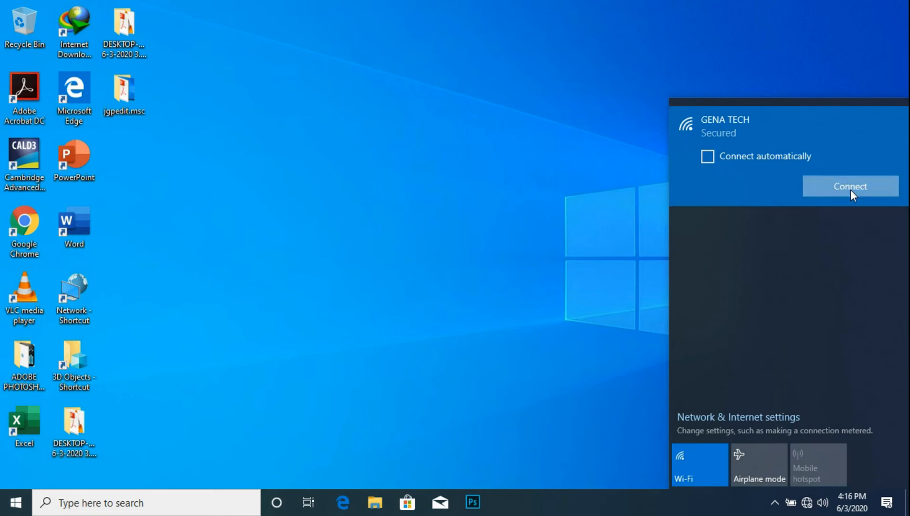
click(849, 186)
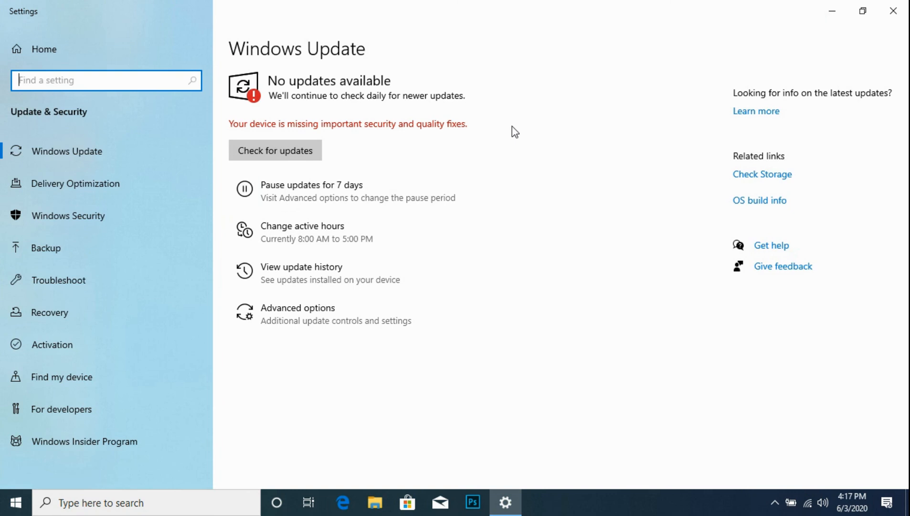
mouse_move(484, 165)
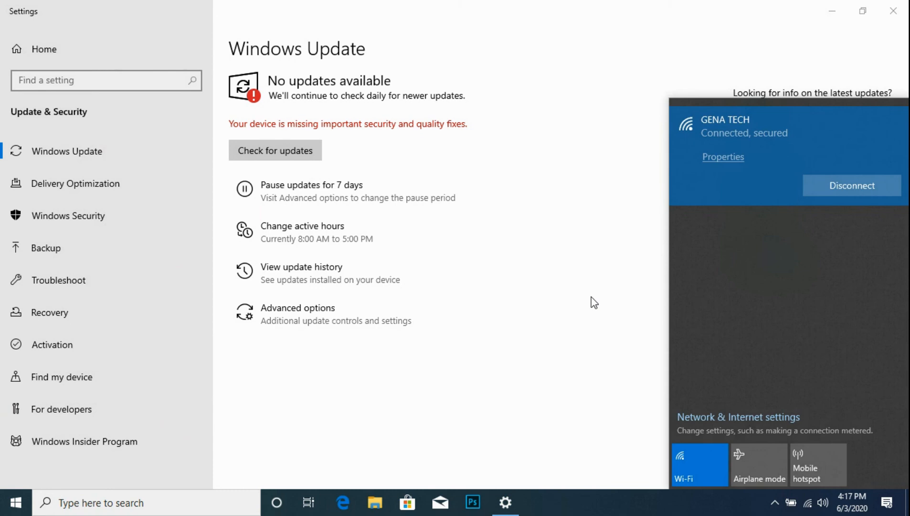
click(594, 302)
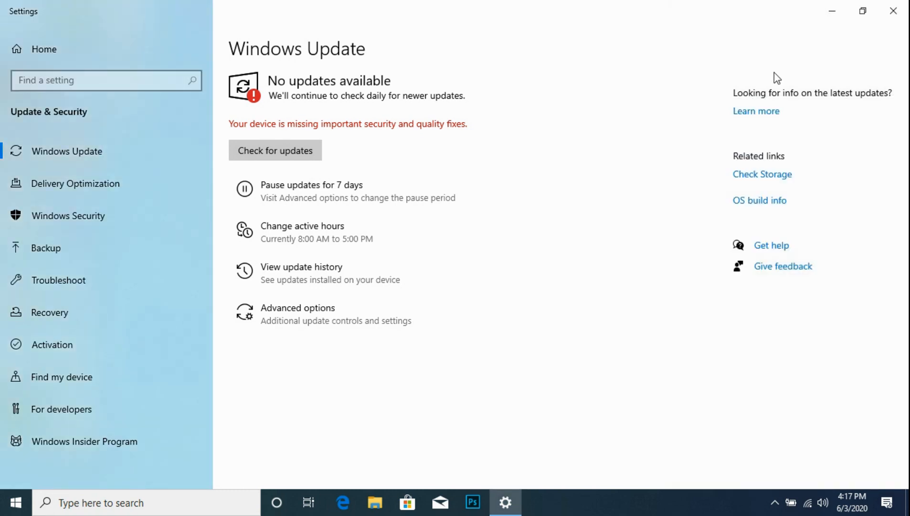
click(893, 10)
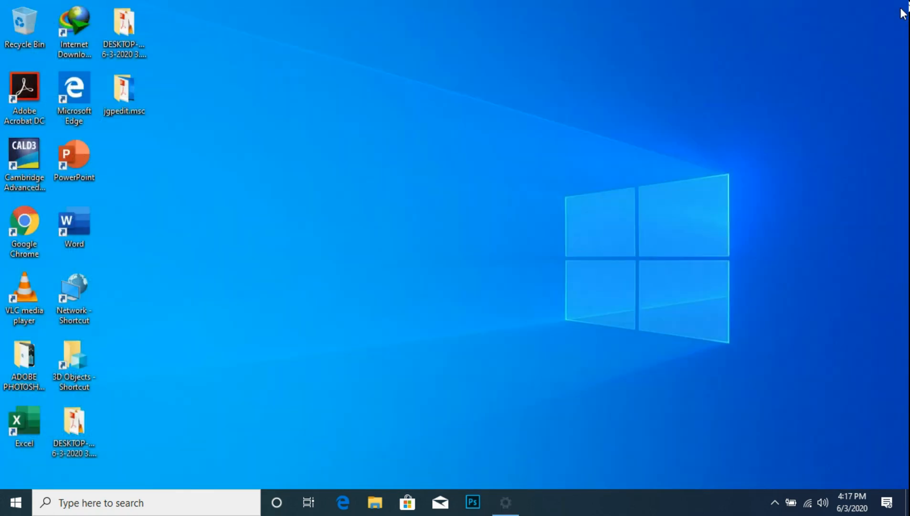